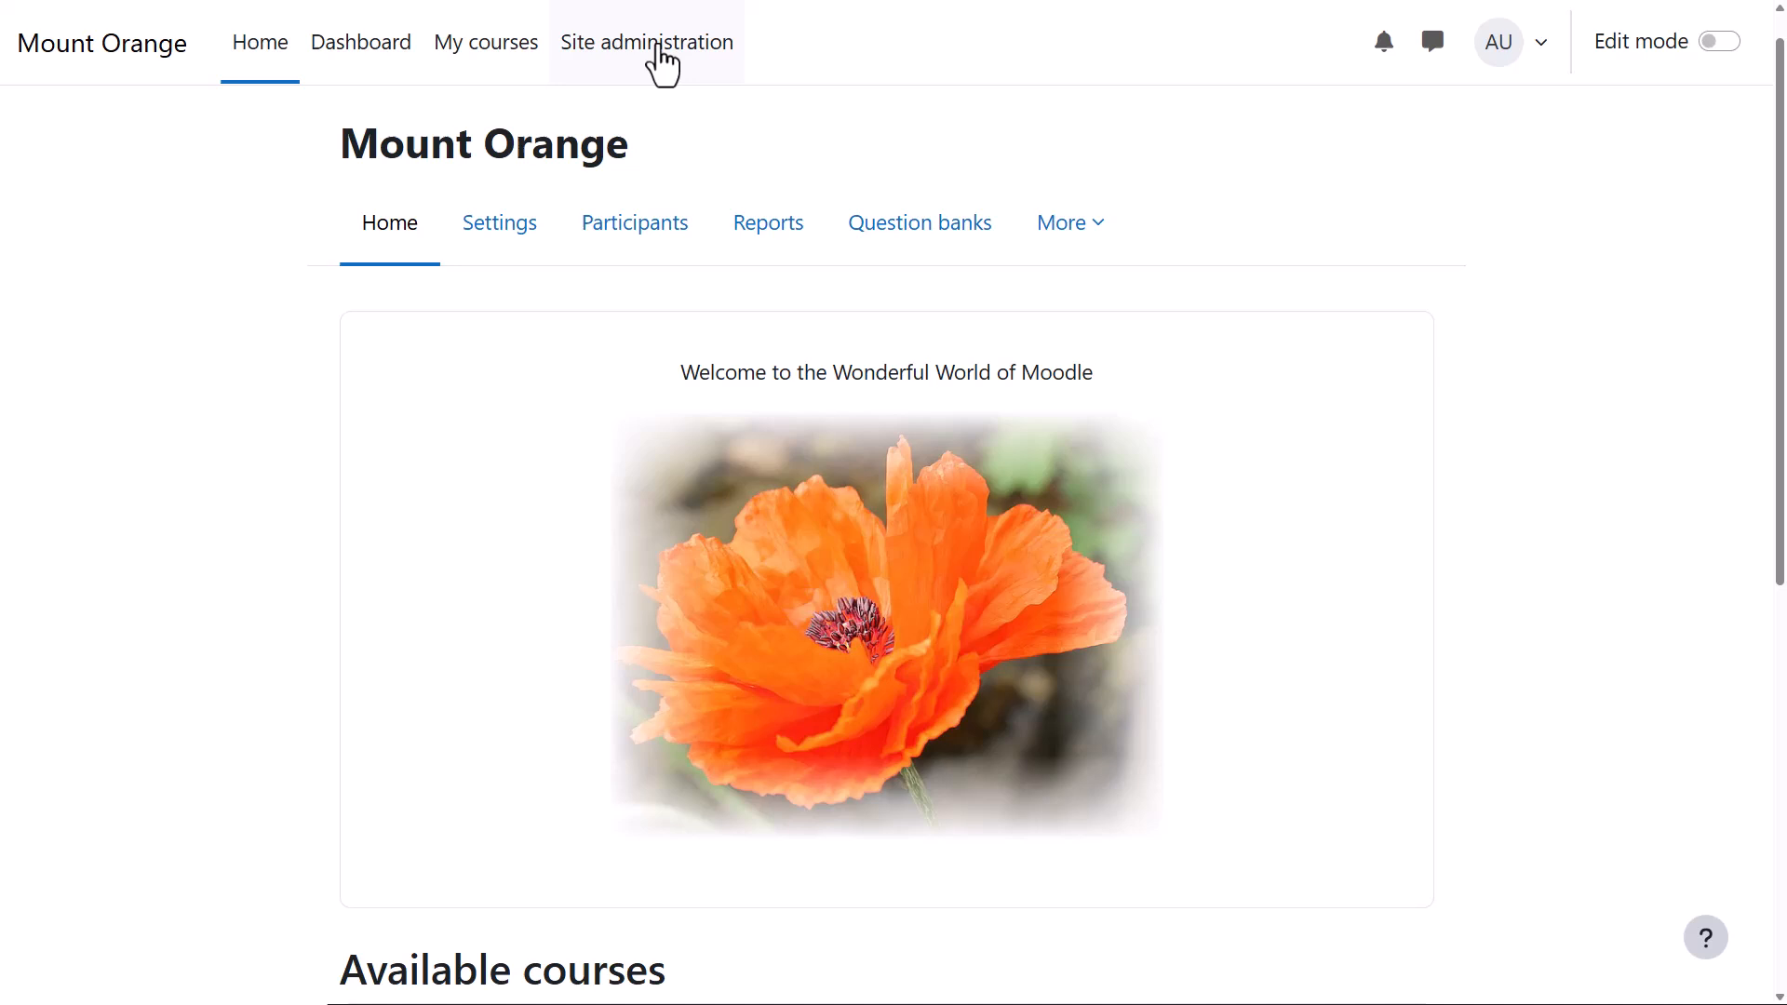
Step: Go to Site administration and reach the Authentication section of the Plugins list
click(646, 41)
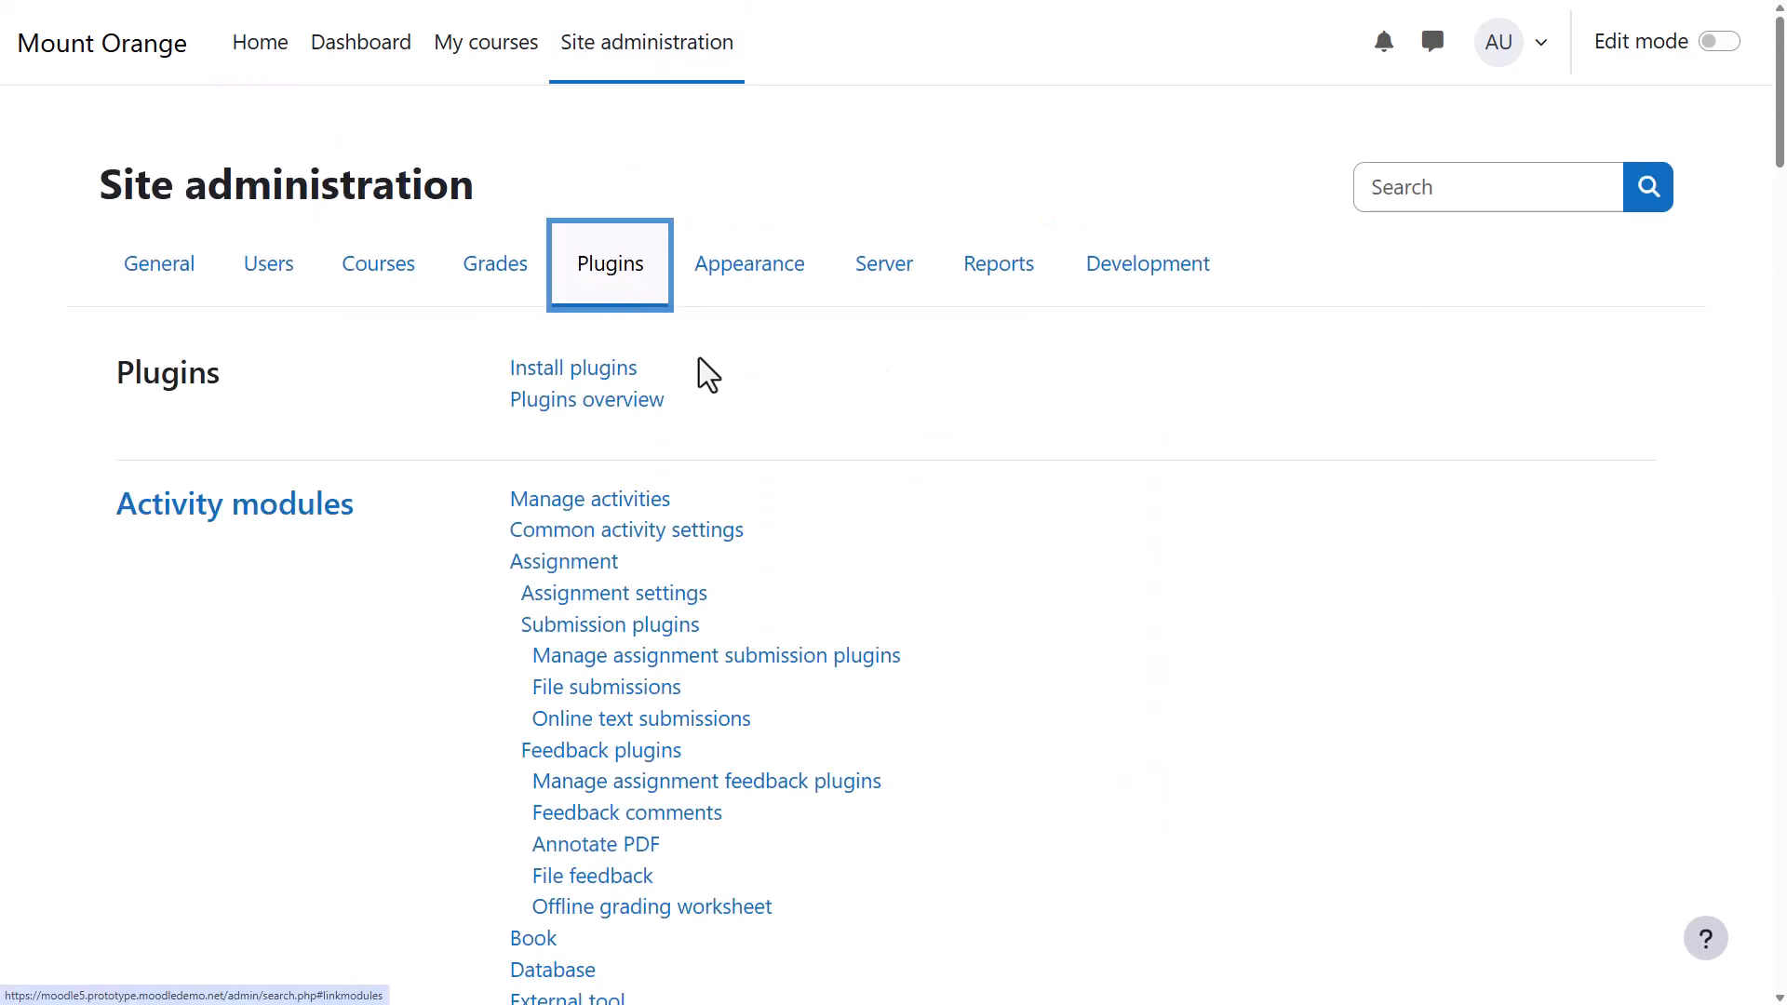
scroll(down, 3)
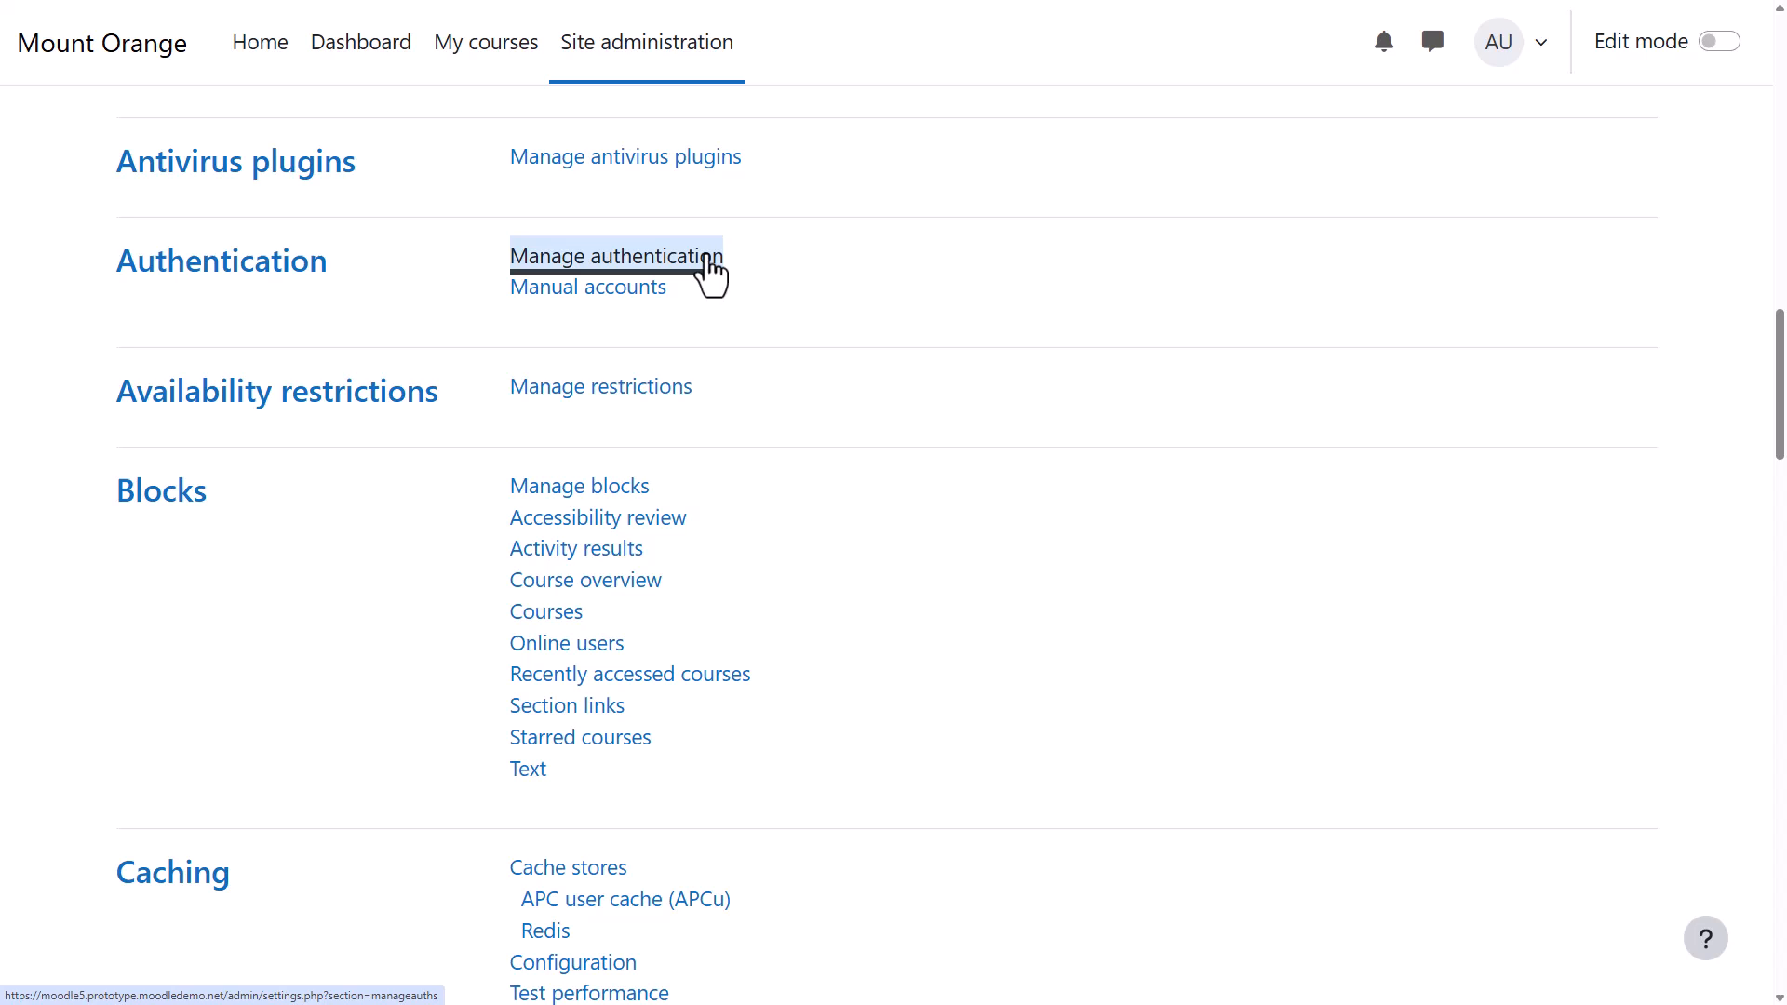
click(616, 255)
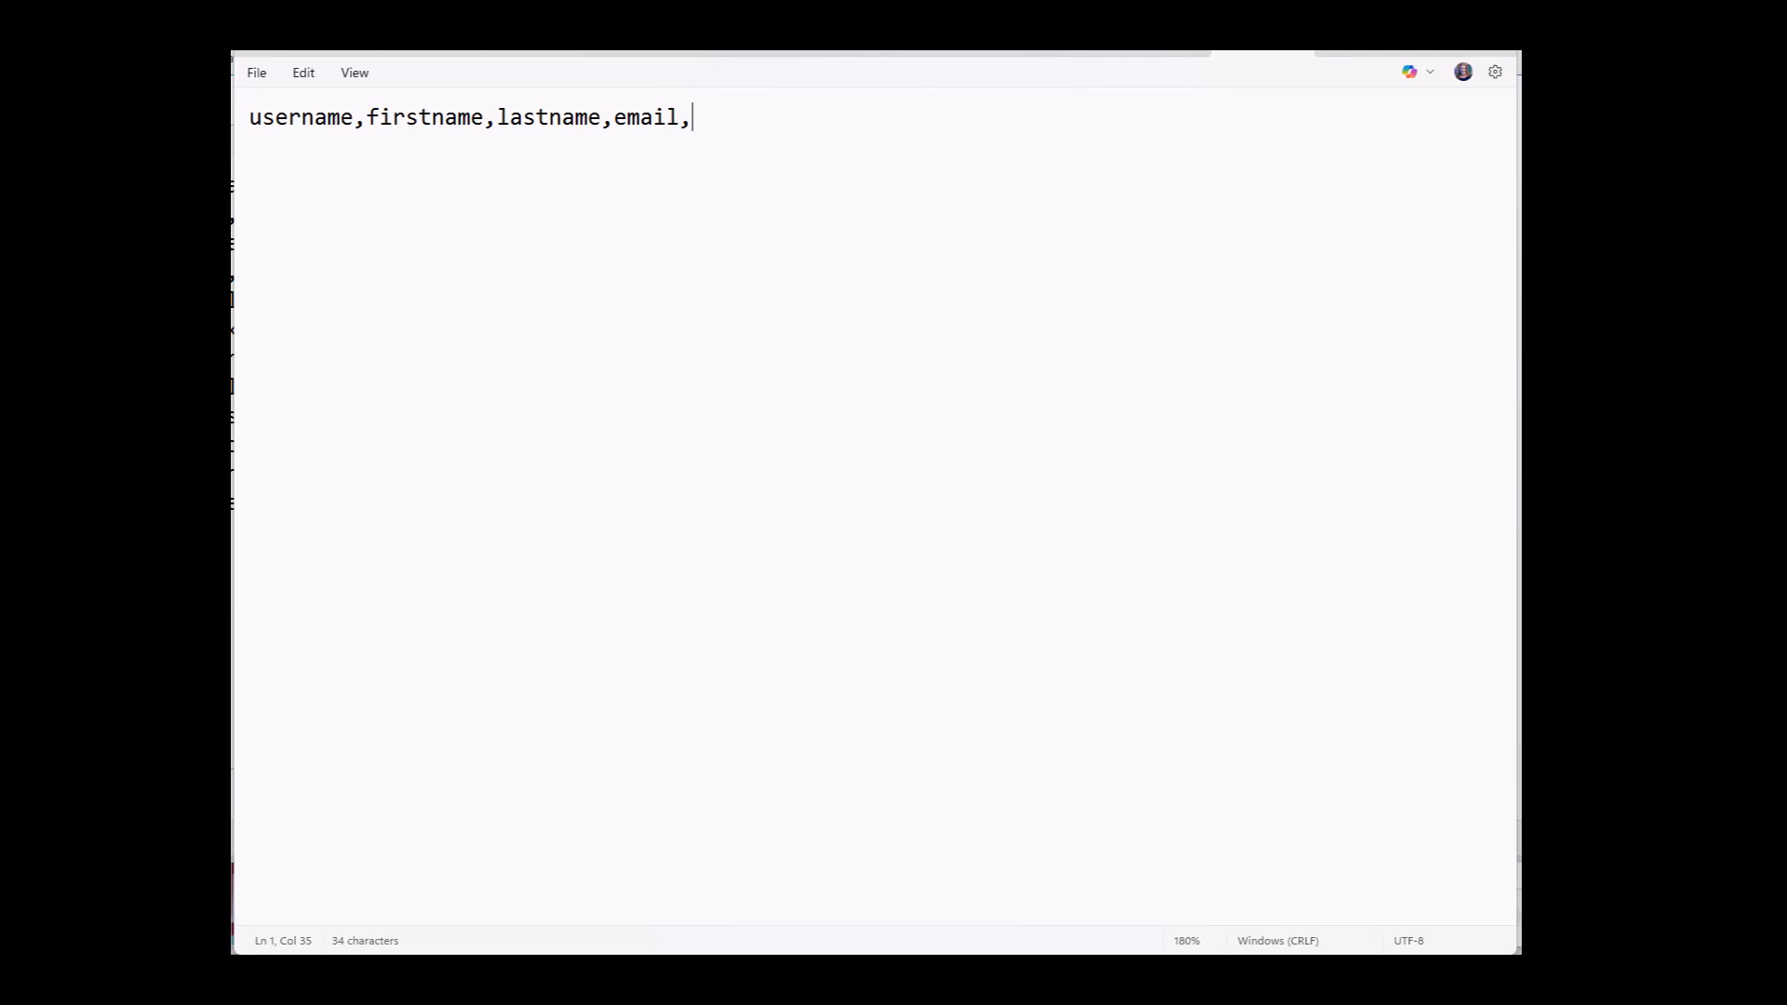
Step: Replace the 'password' header field with 'course1,role' after username, firstname, lastname and email
text(passwo)
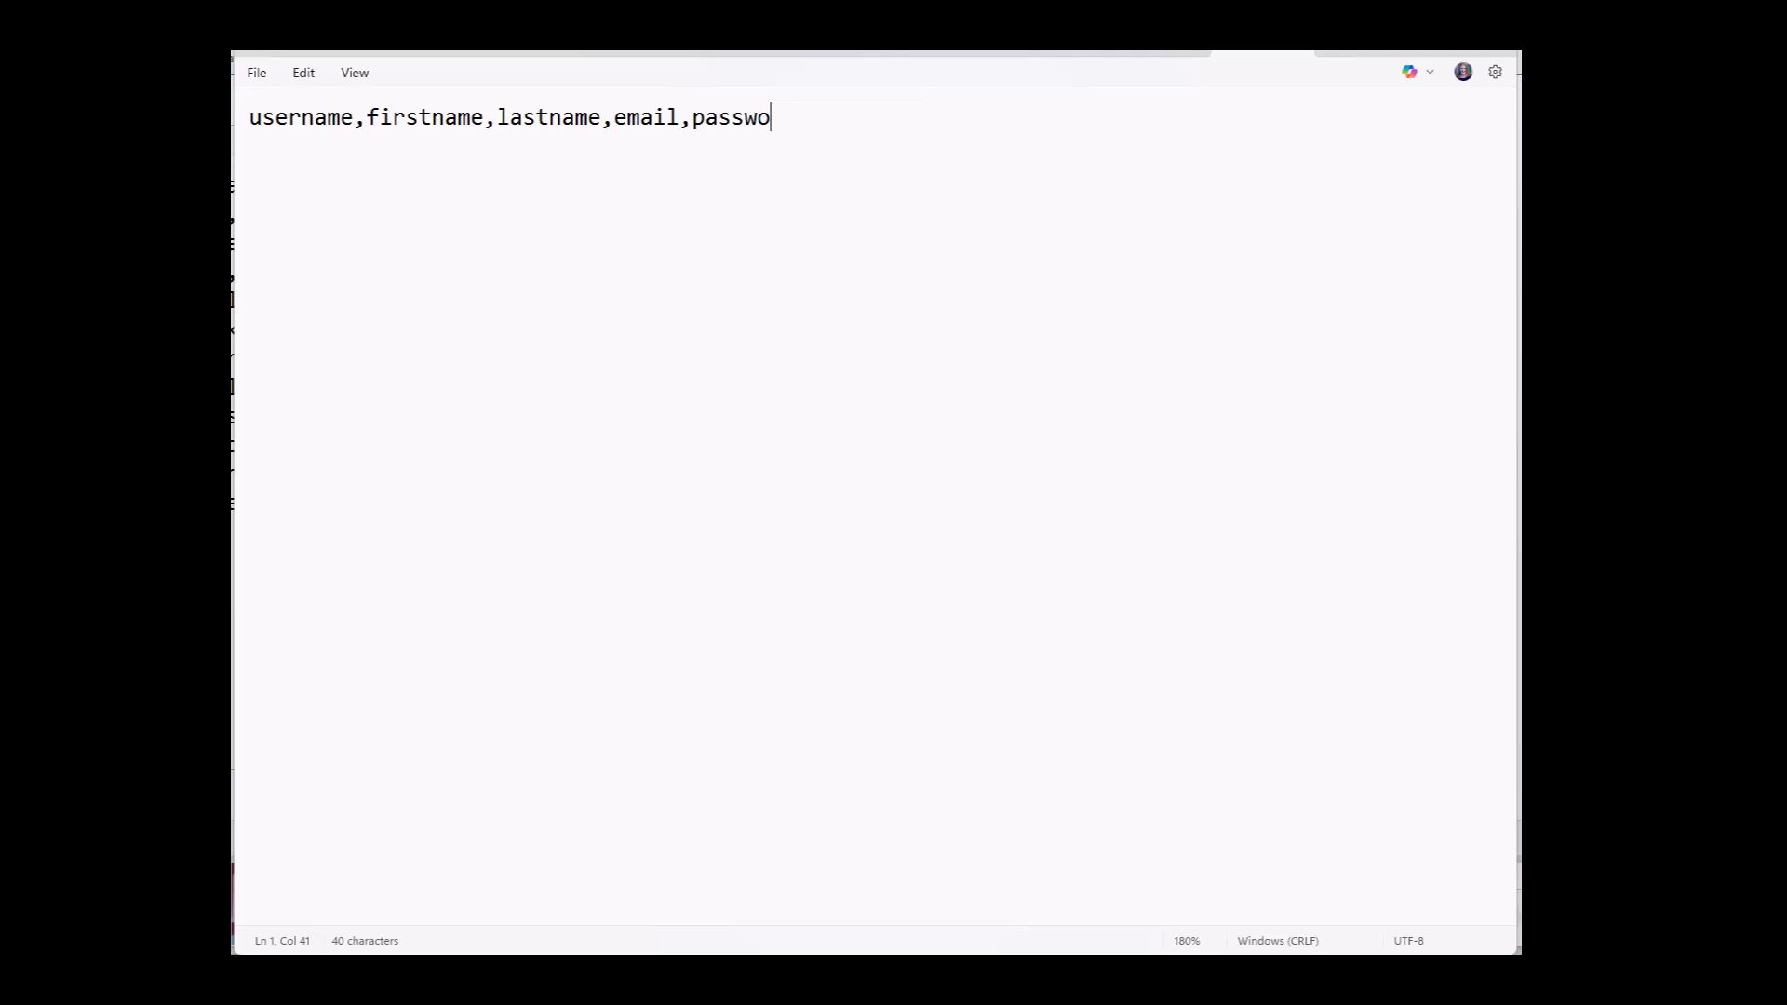
text(rd)
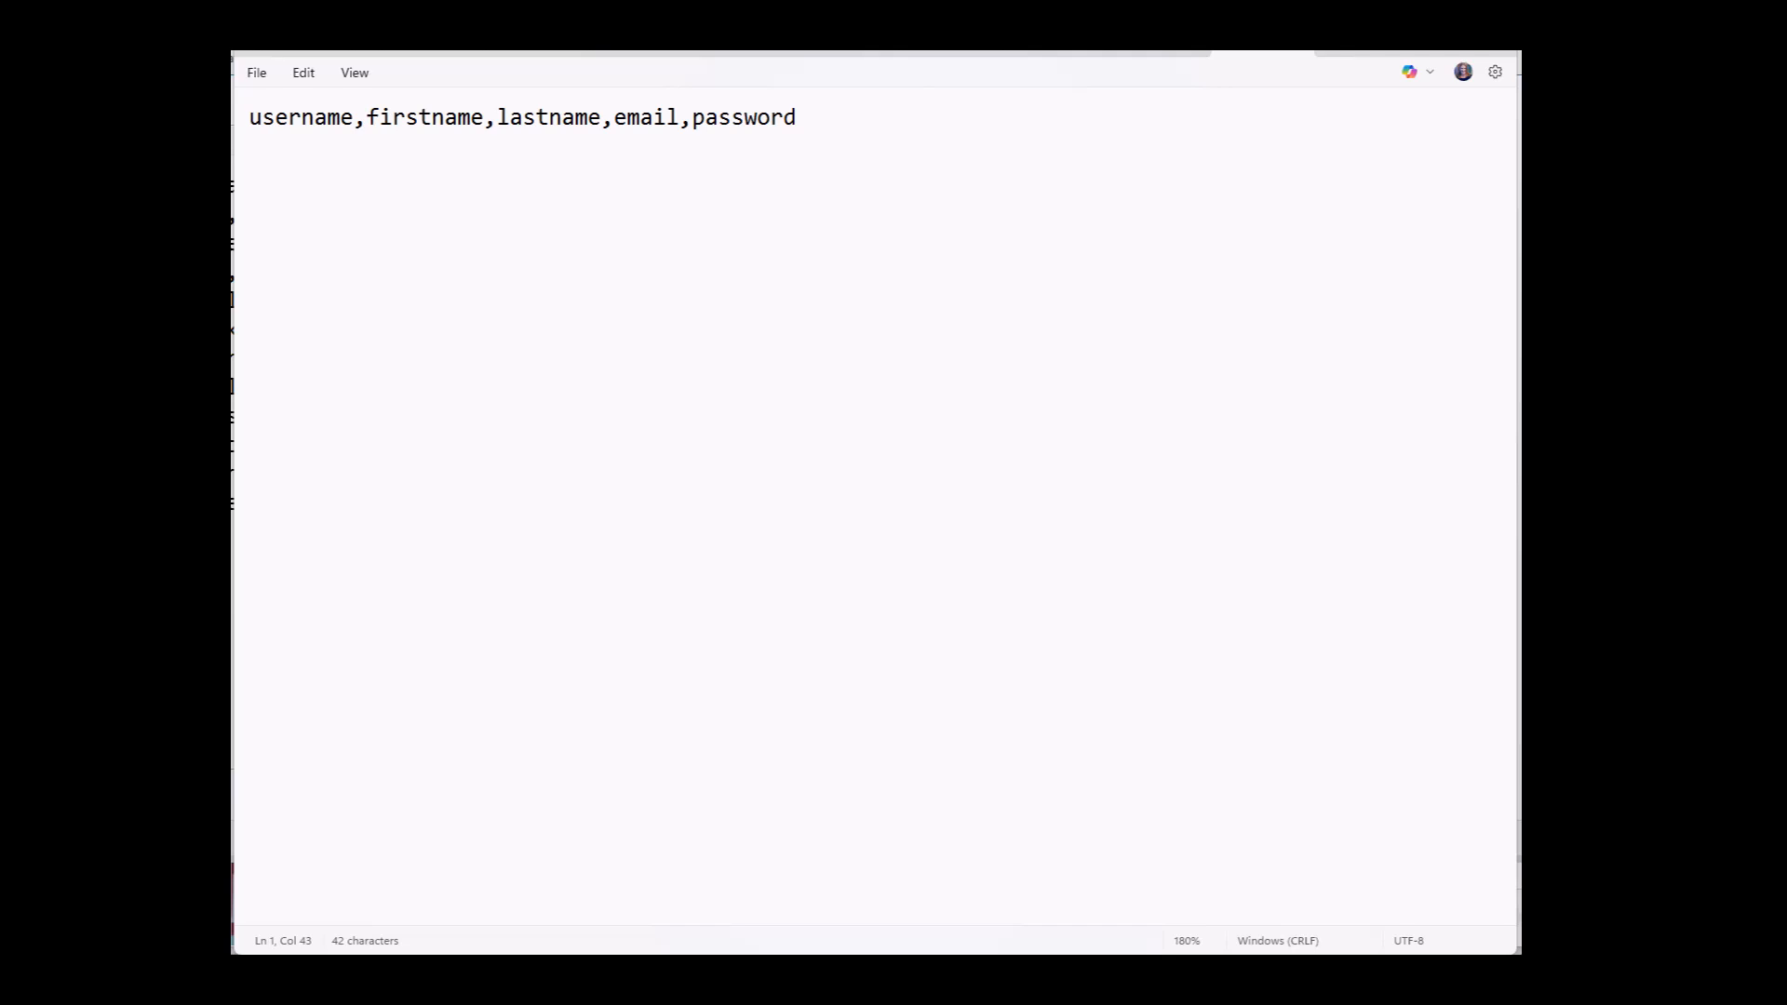
key(Backspace)
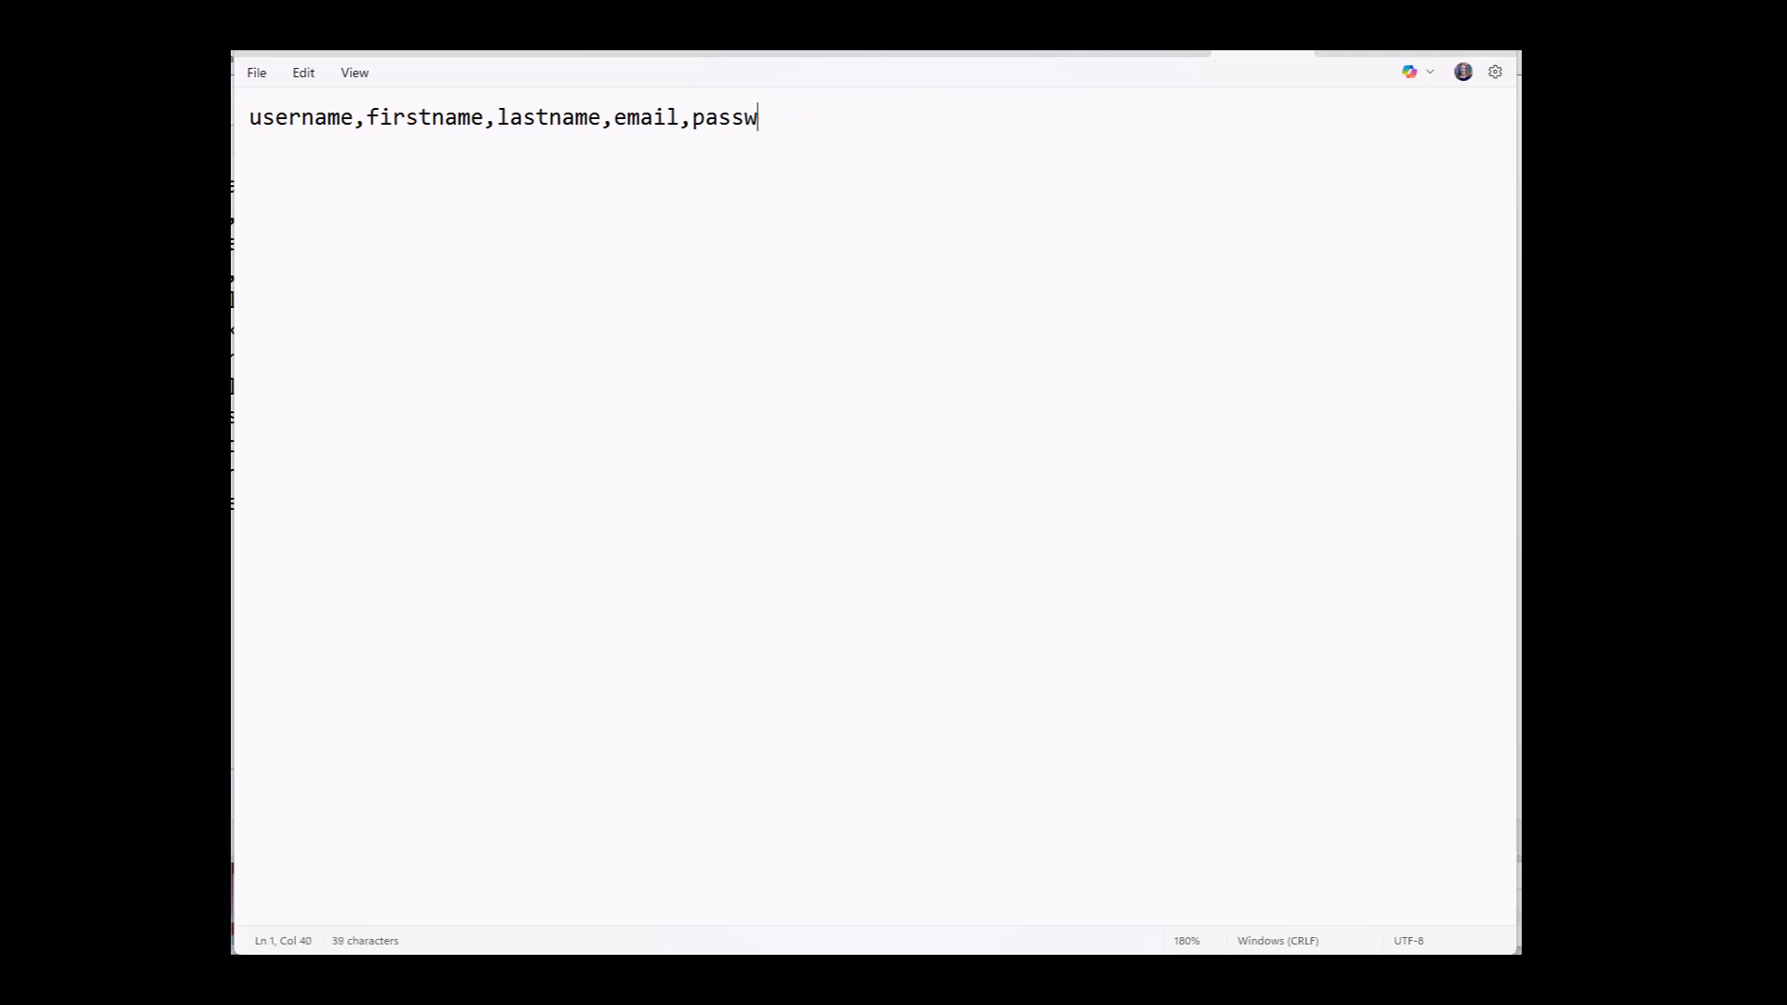
key(BackSpace)
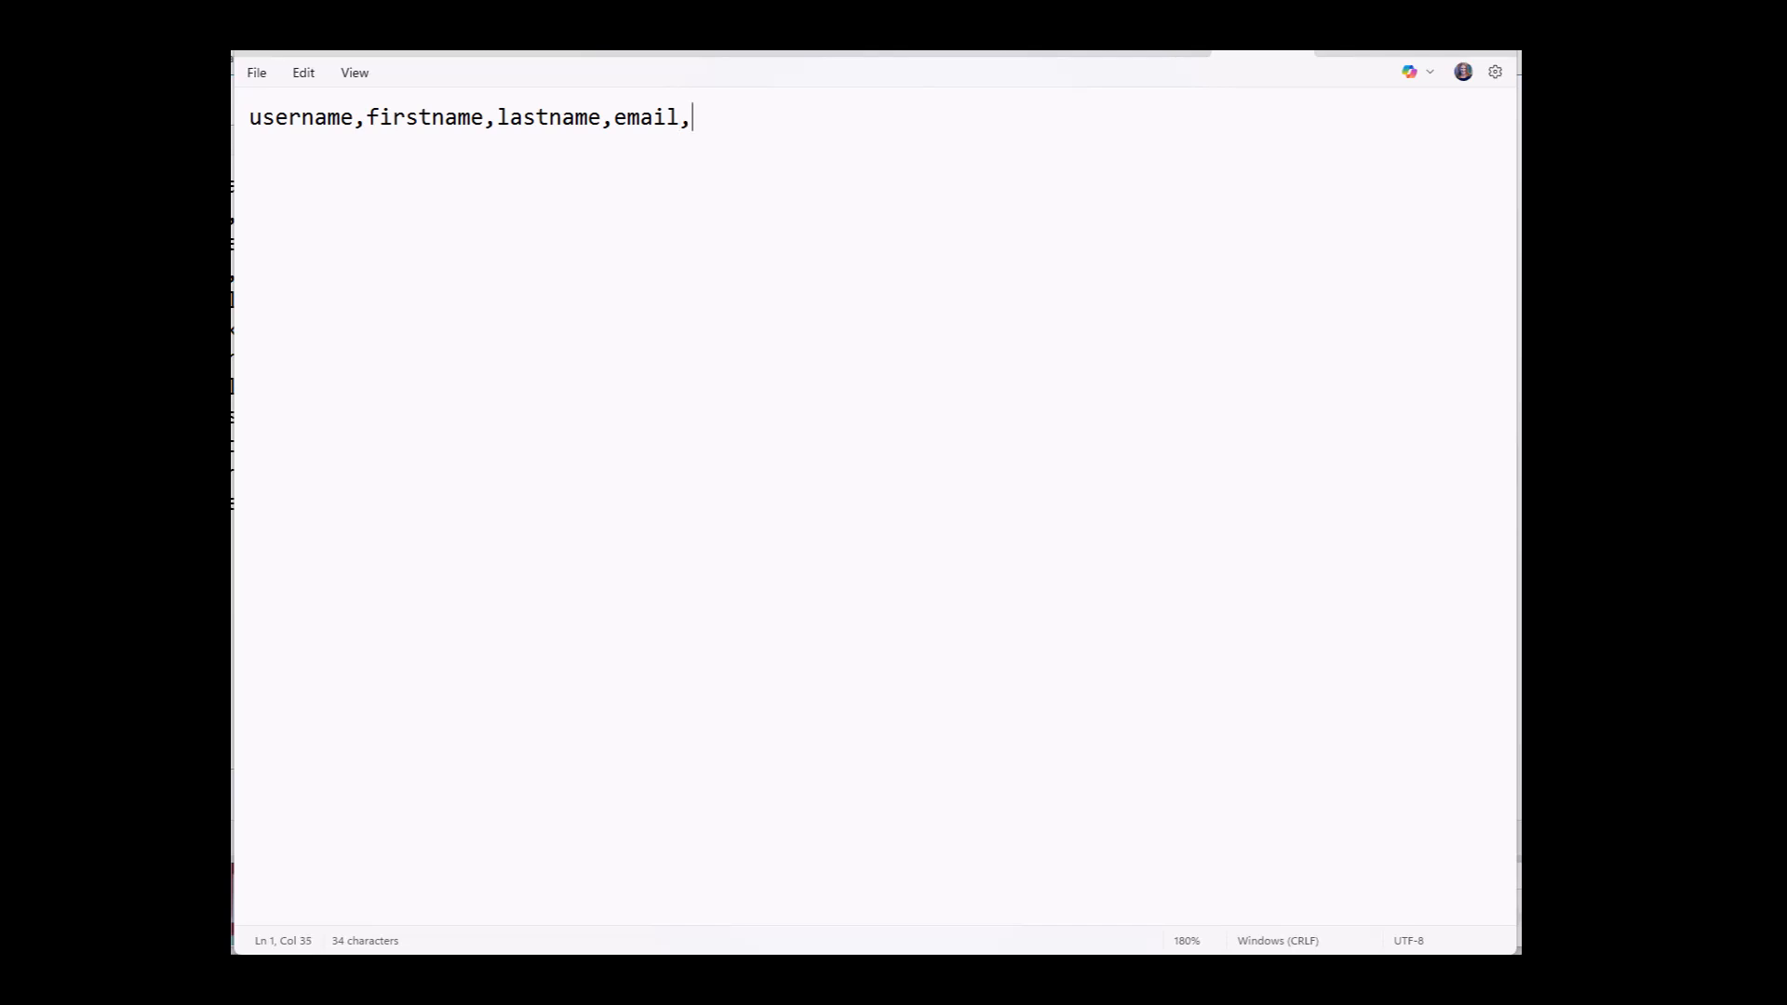
text(course1)
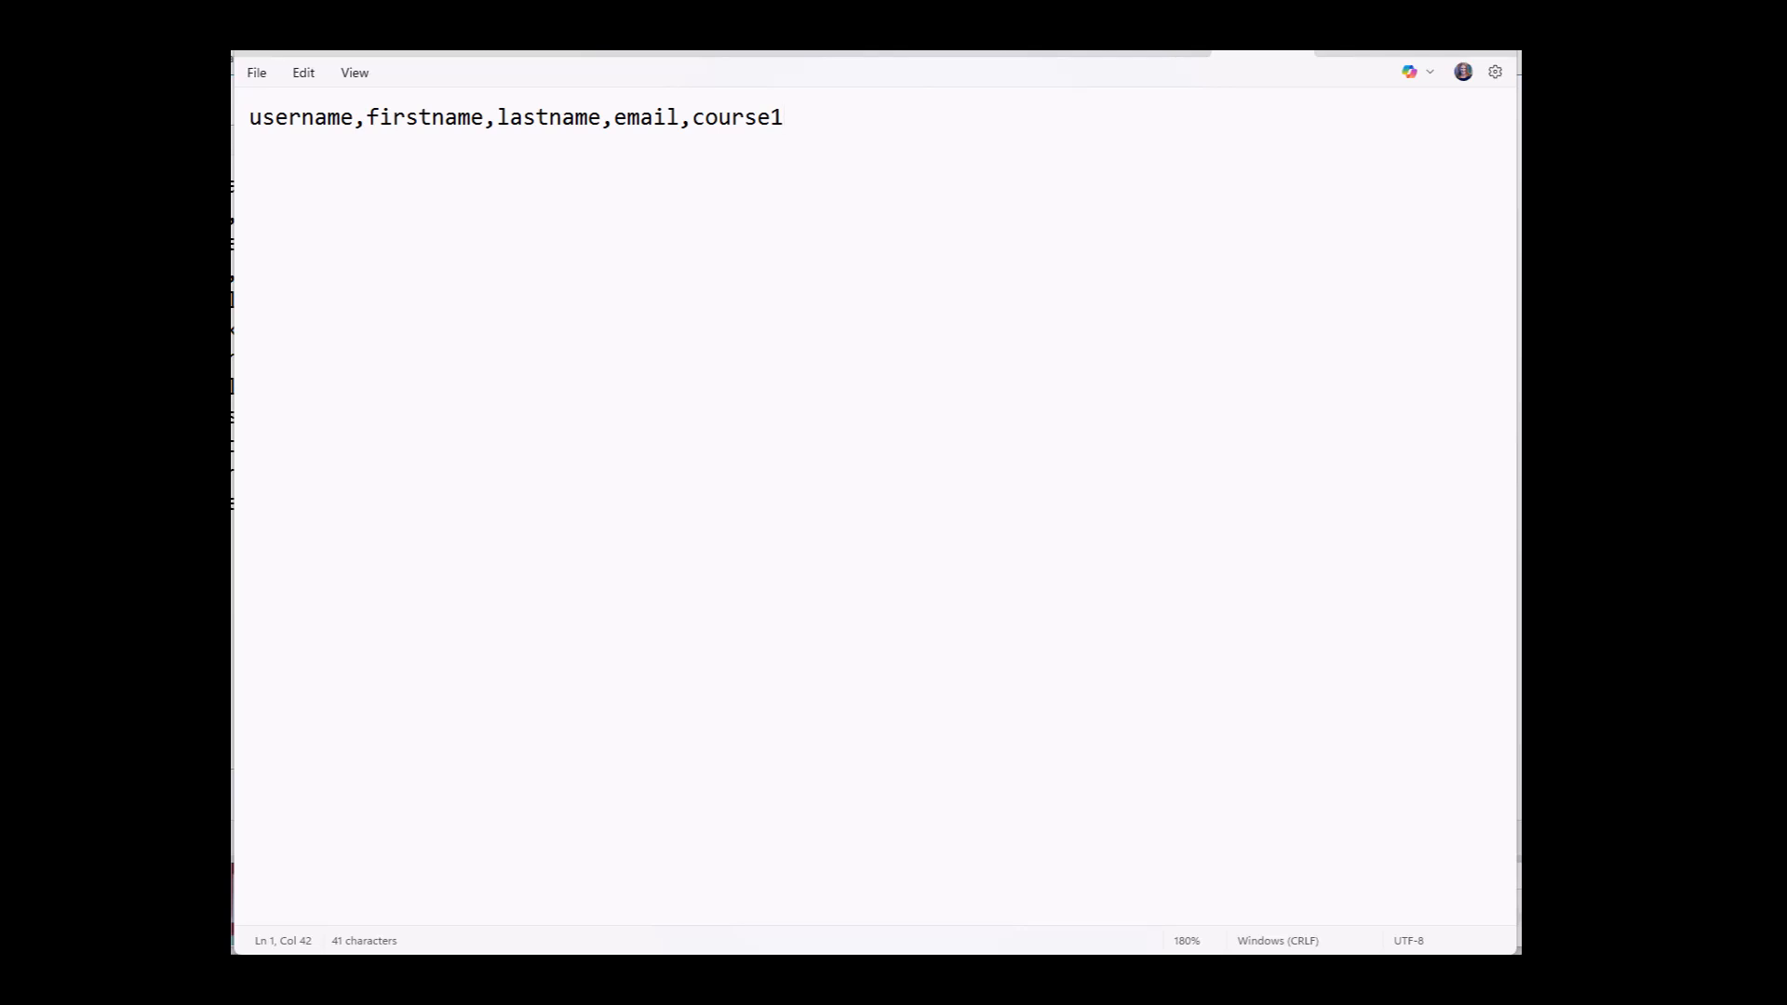
text(,role1,course2,role2)
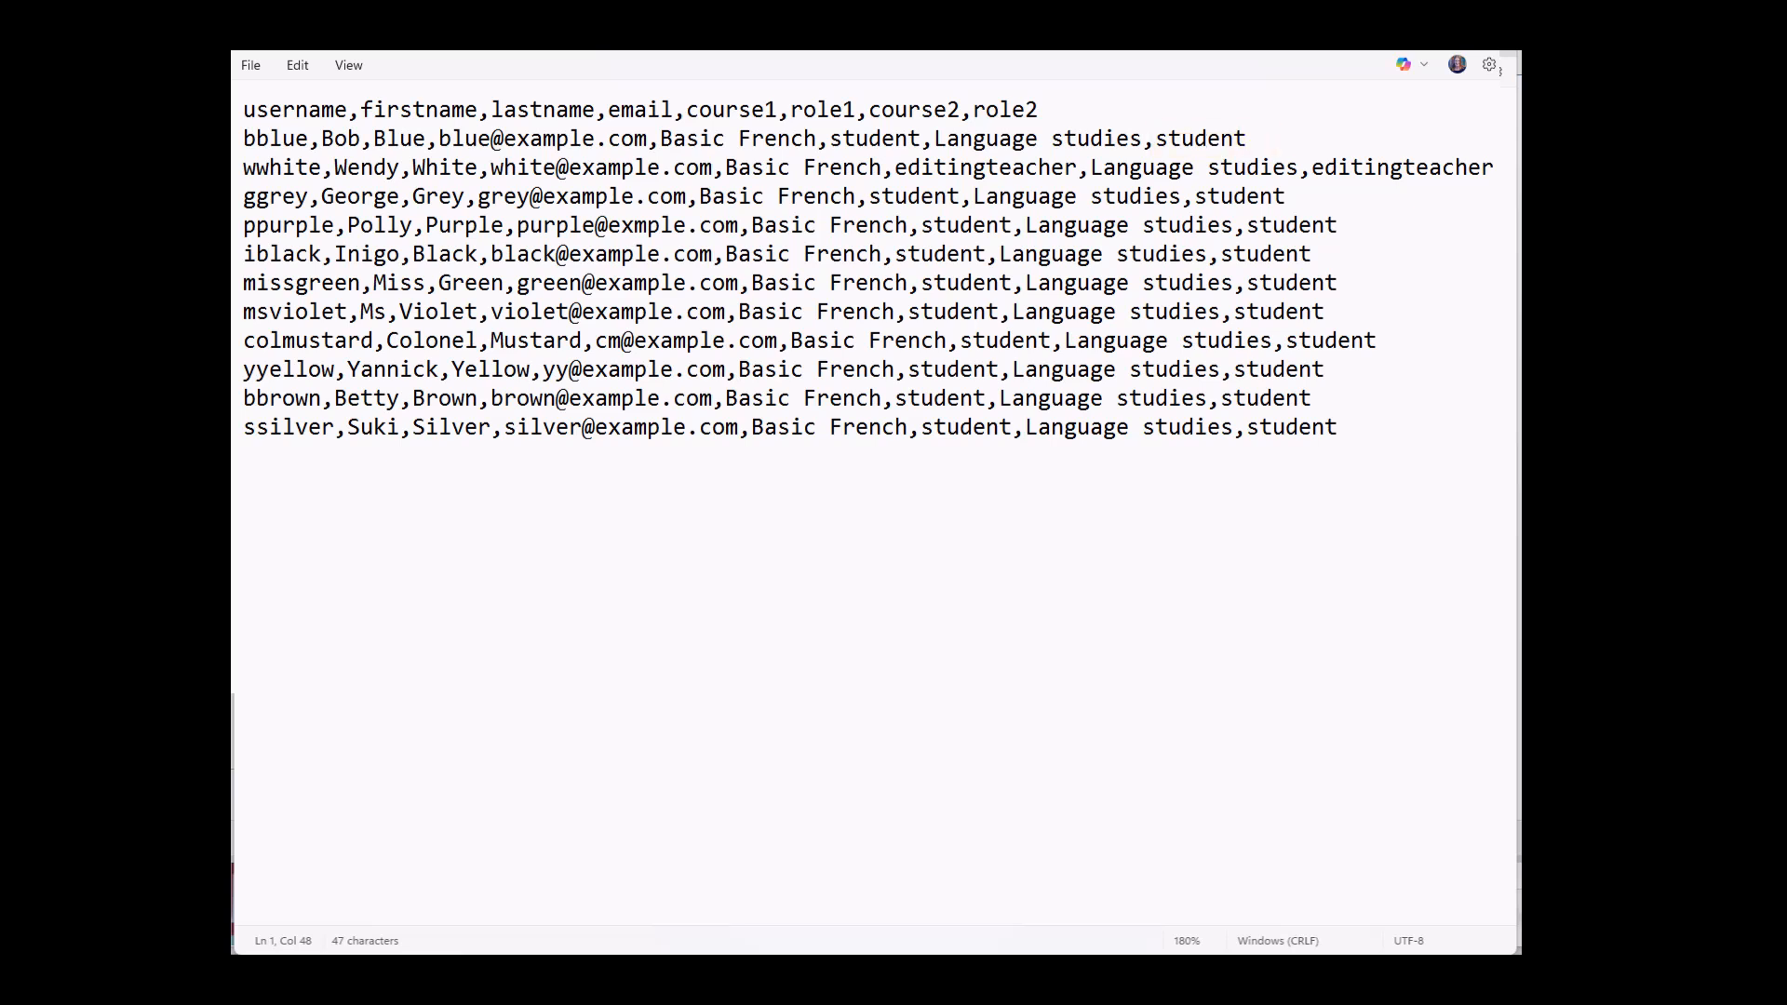
Step: Finish the CSV, then submit OrangeUserUpload.csv on Moodle's Upload users page for preview
double_click(1402, 166)
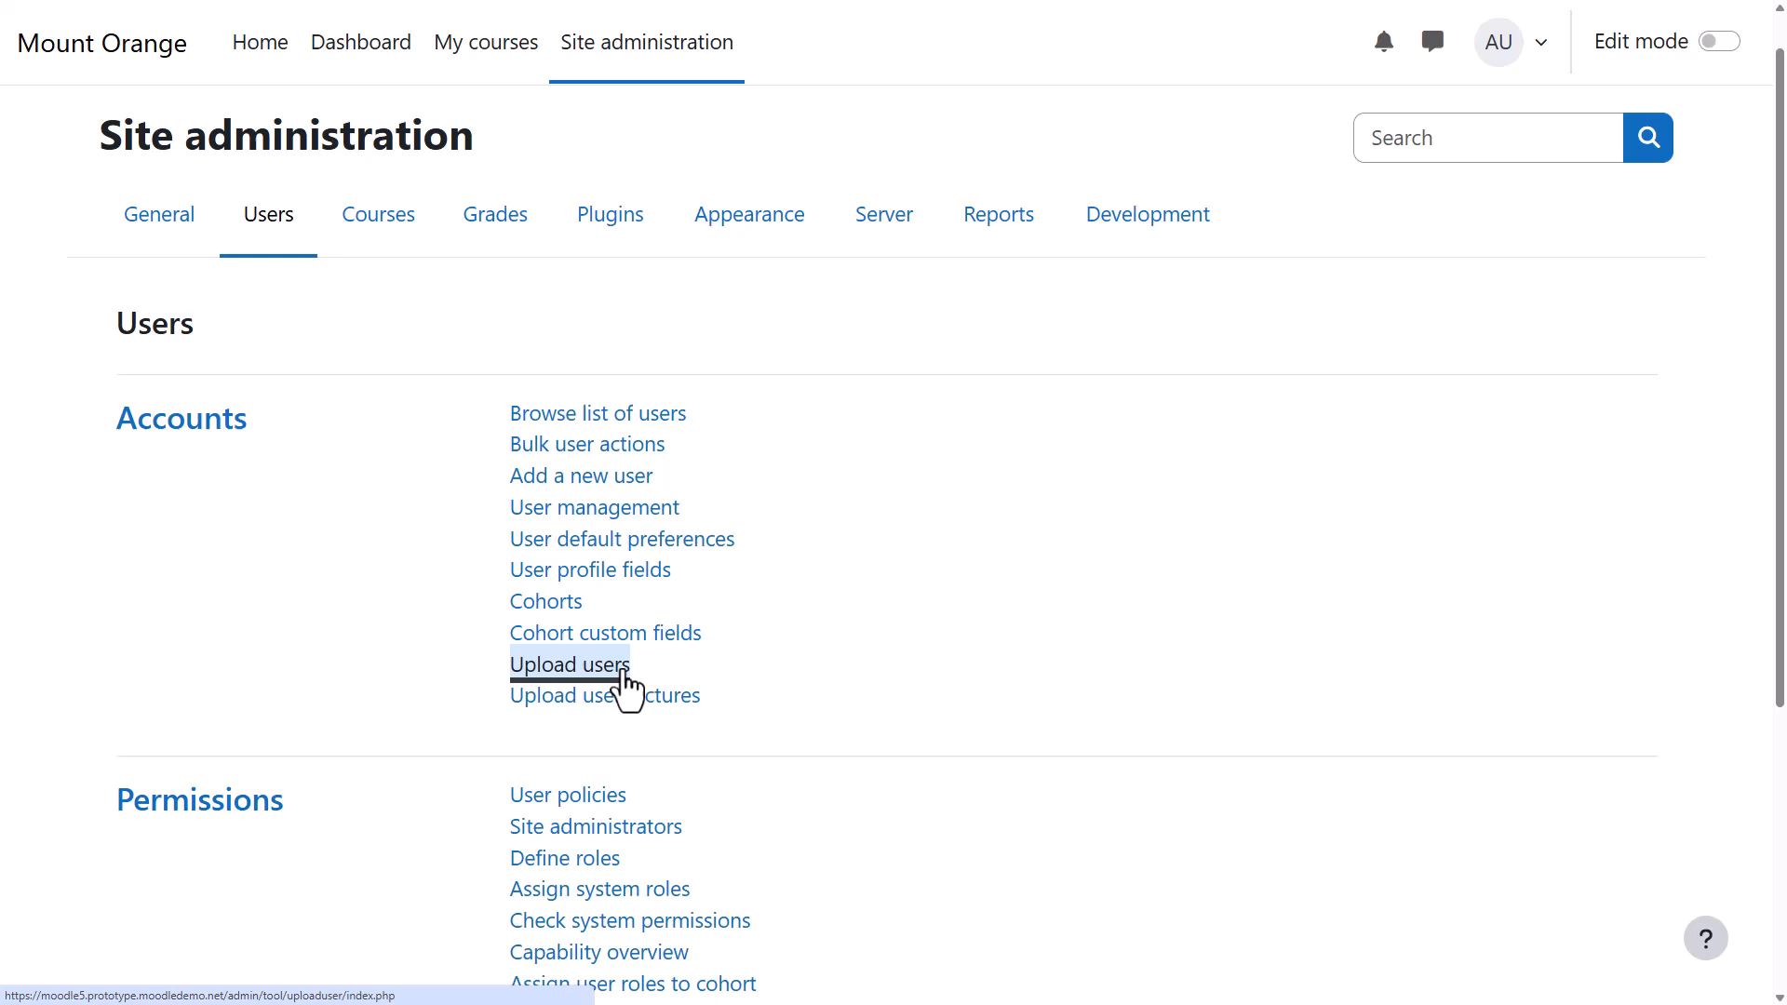
click(569, 664)
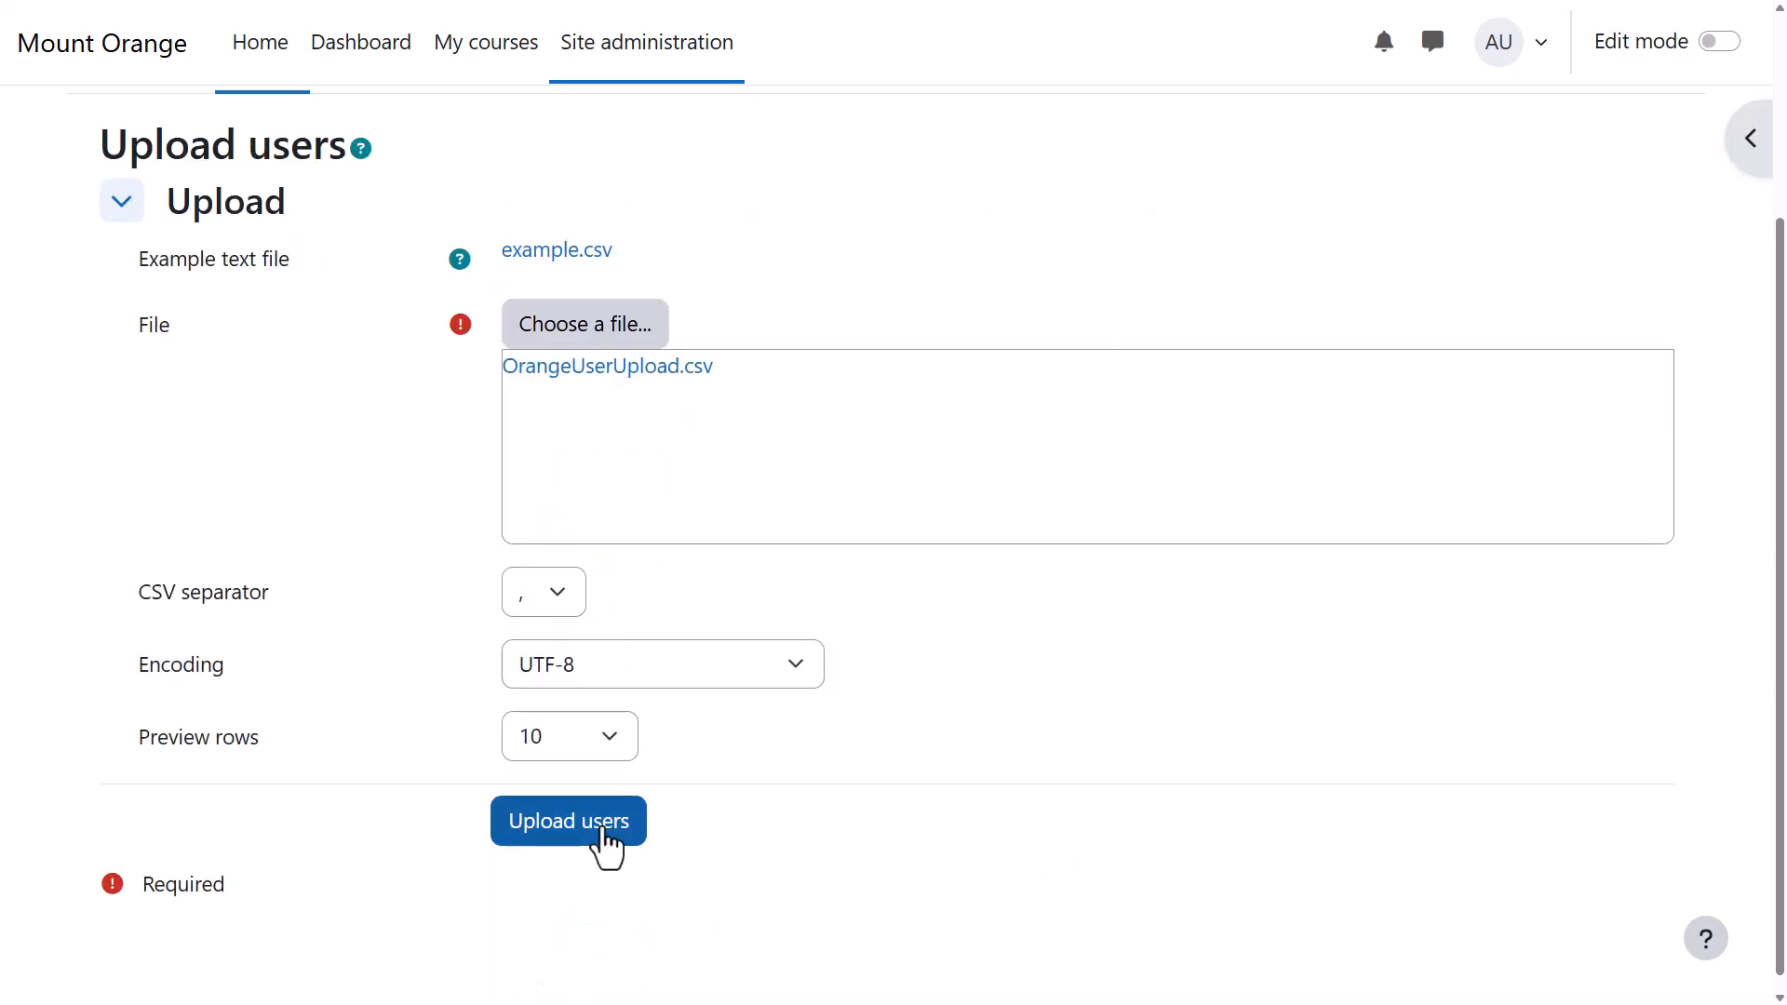
click(568, 821)
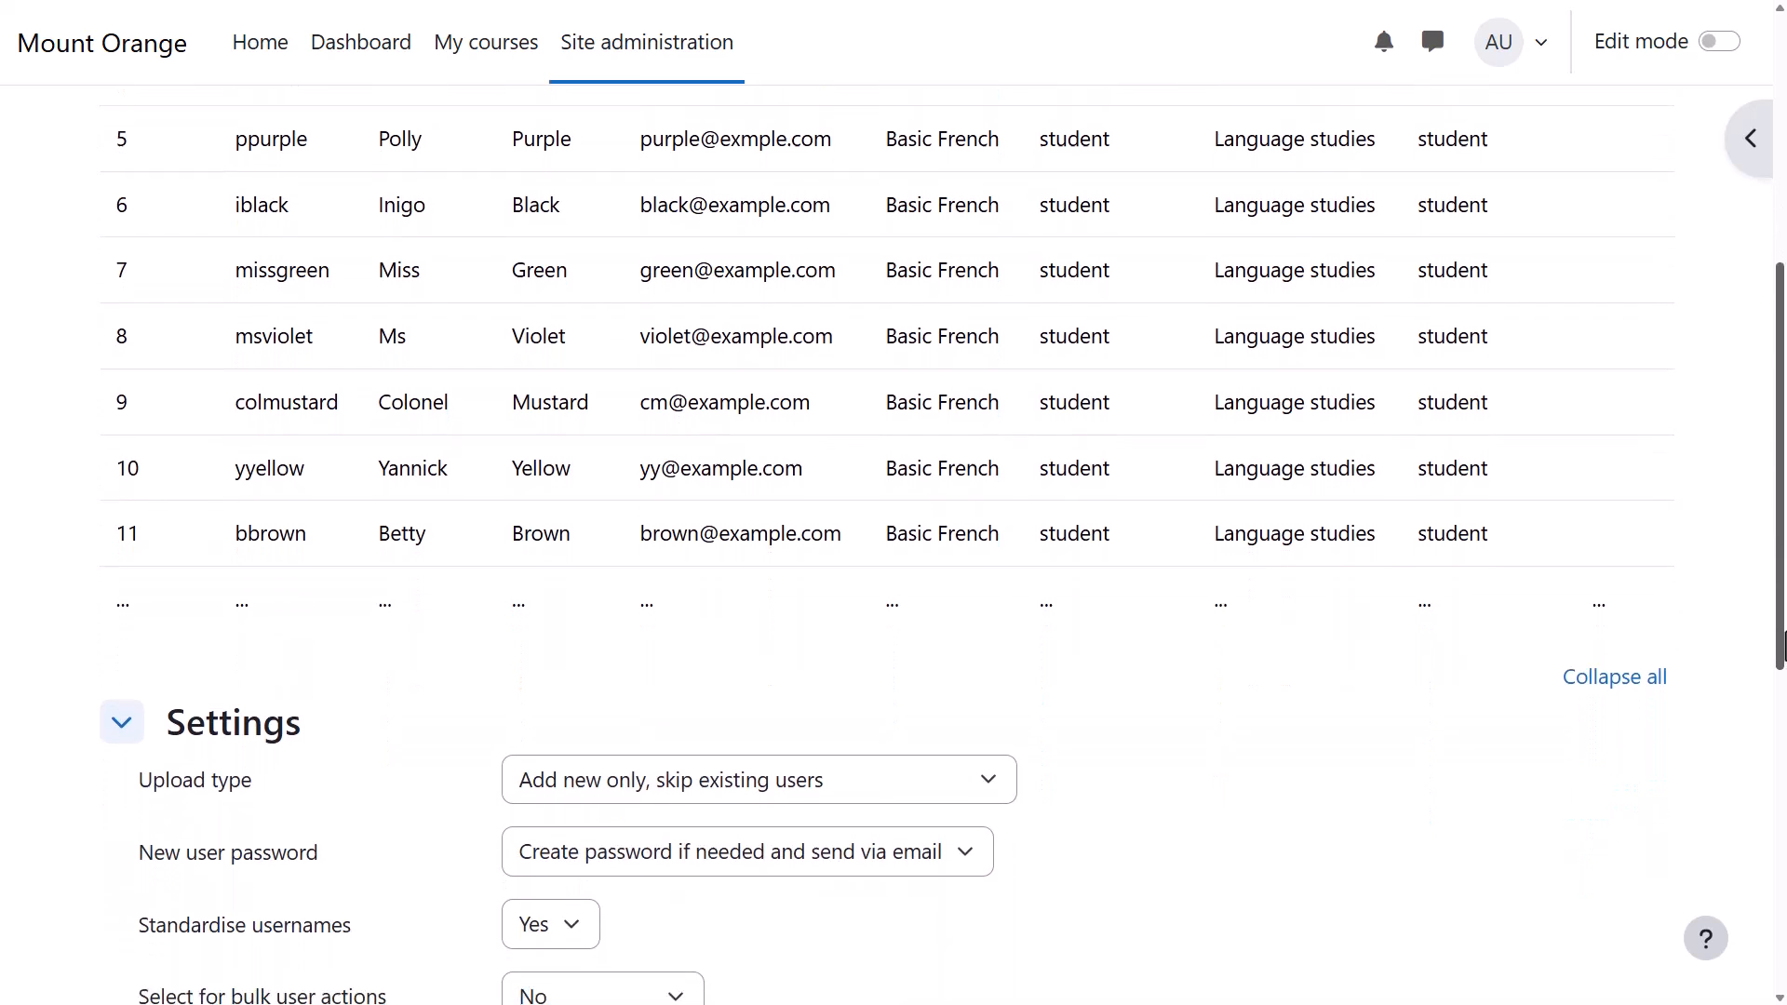
Step: Confirm the upload, creating the eleven users enrolled in Basic French and Language studies
scroll(down, 3)
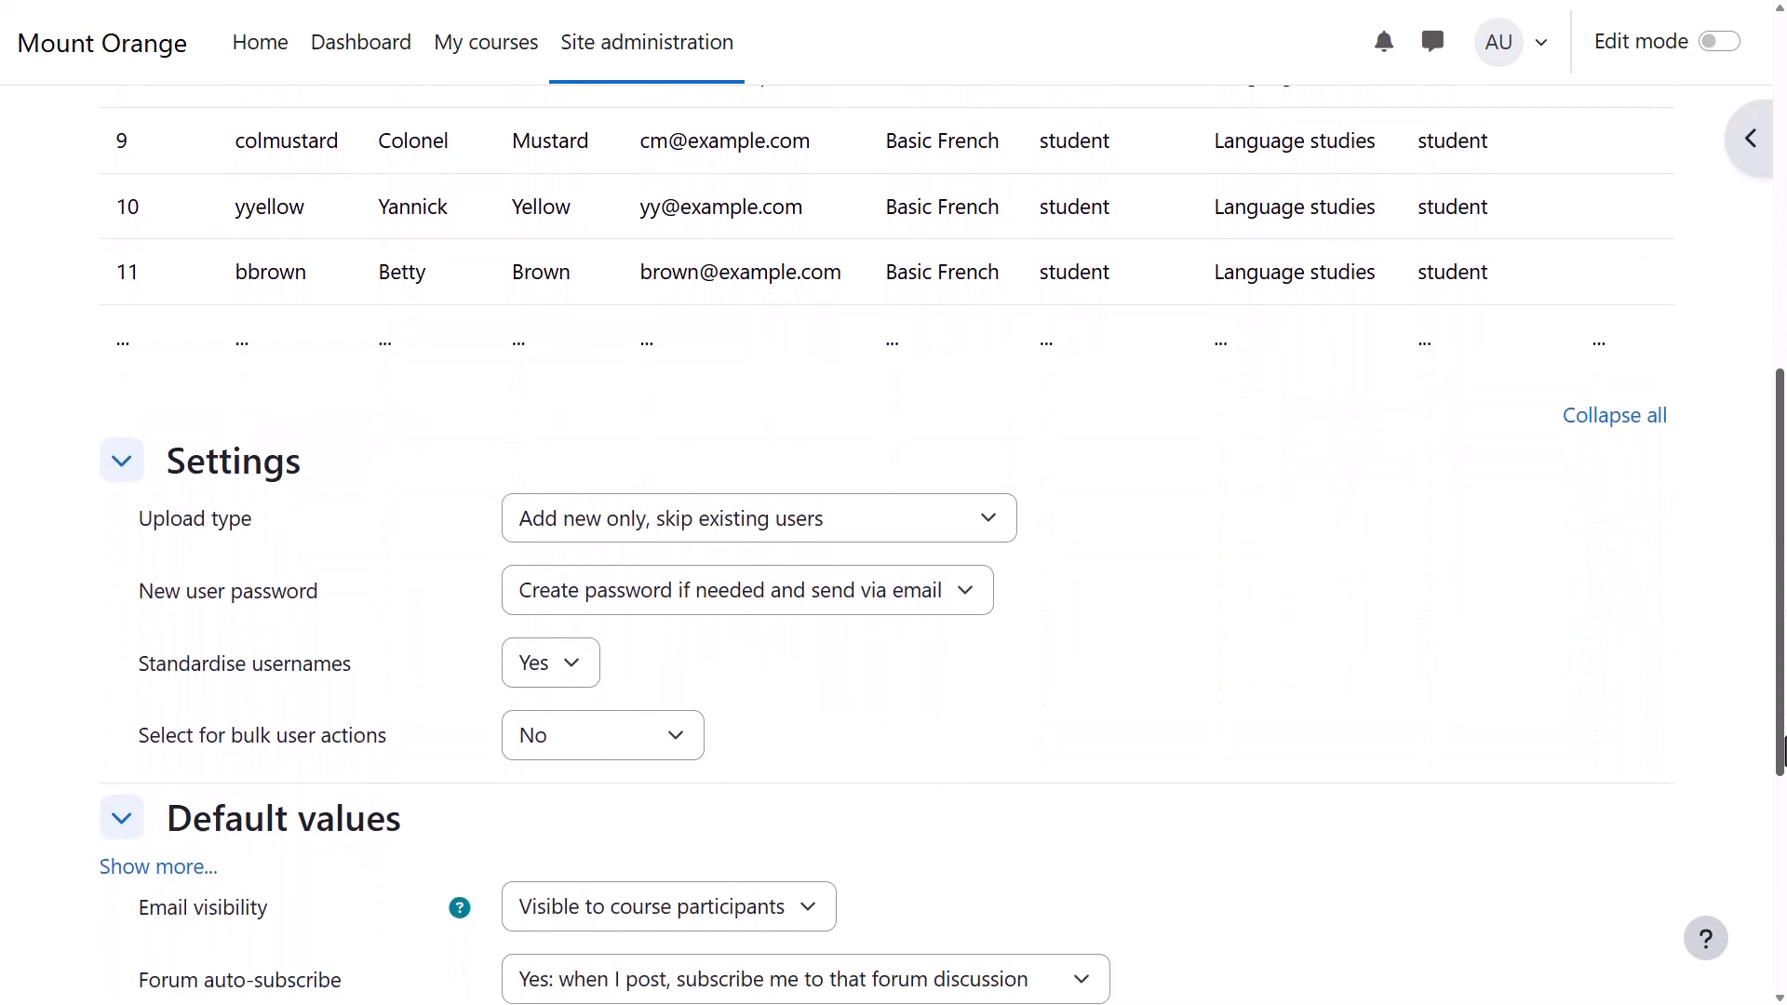
scroll(down, 3)
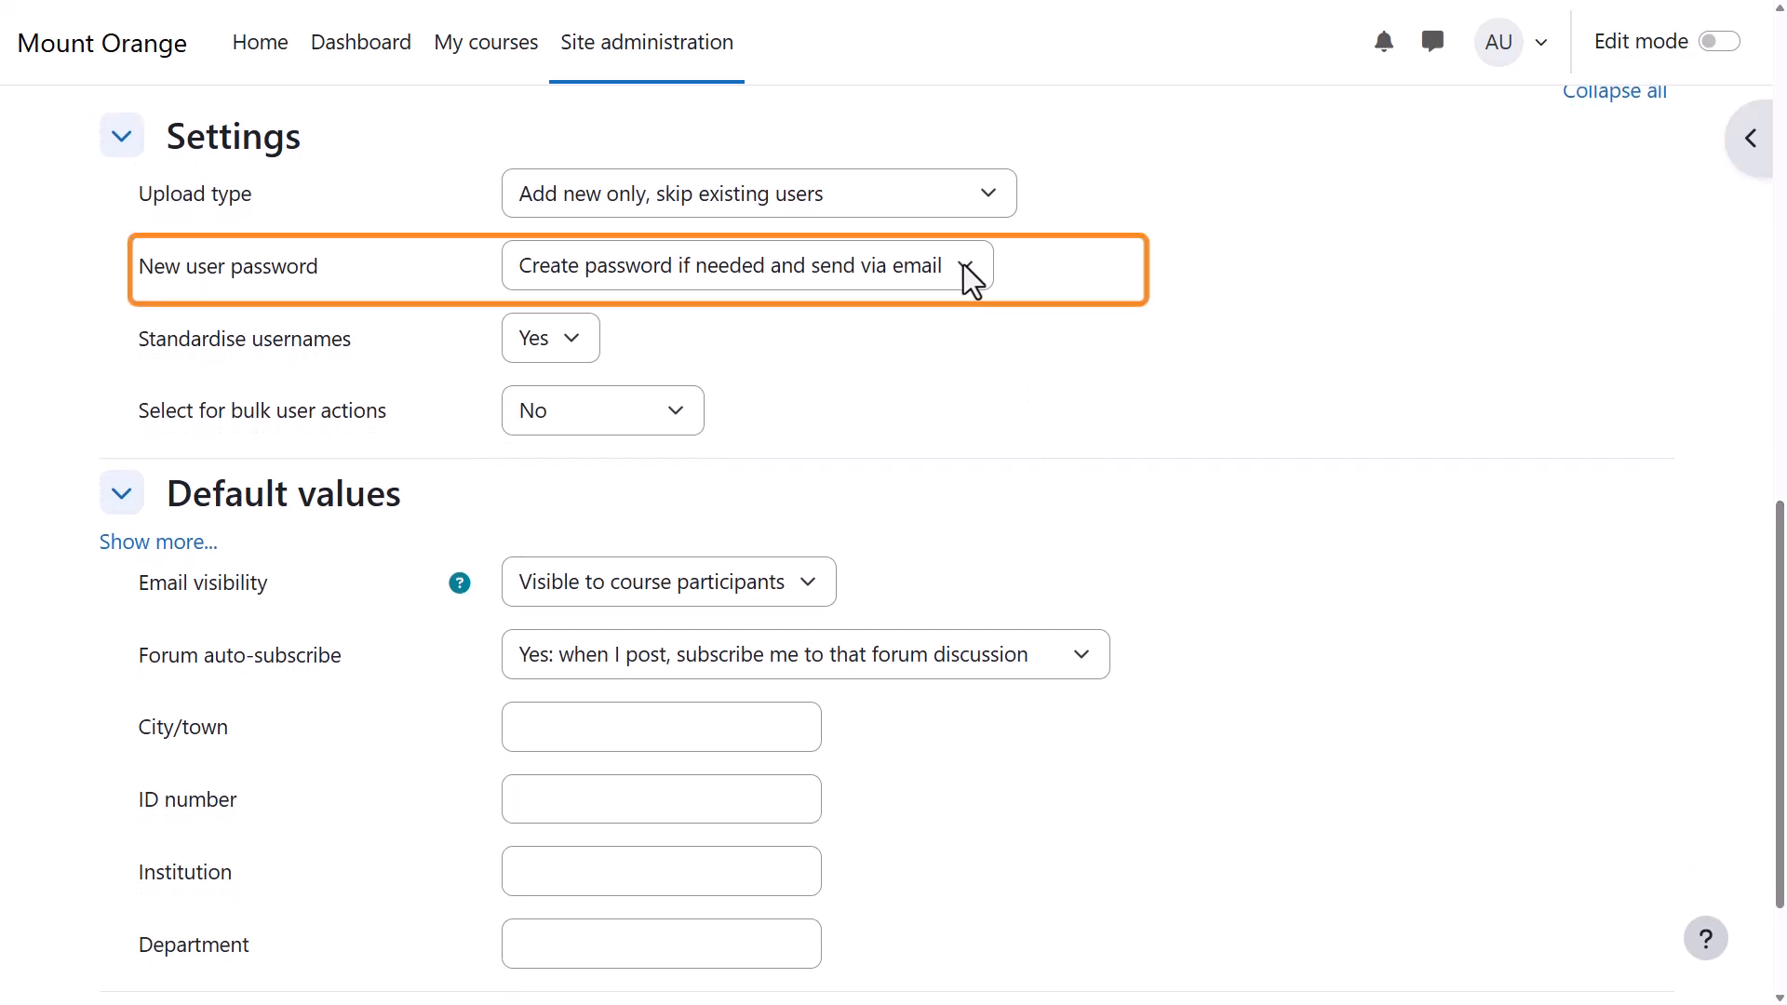
scroll(down, 3)
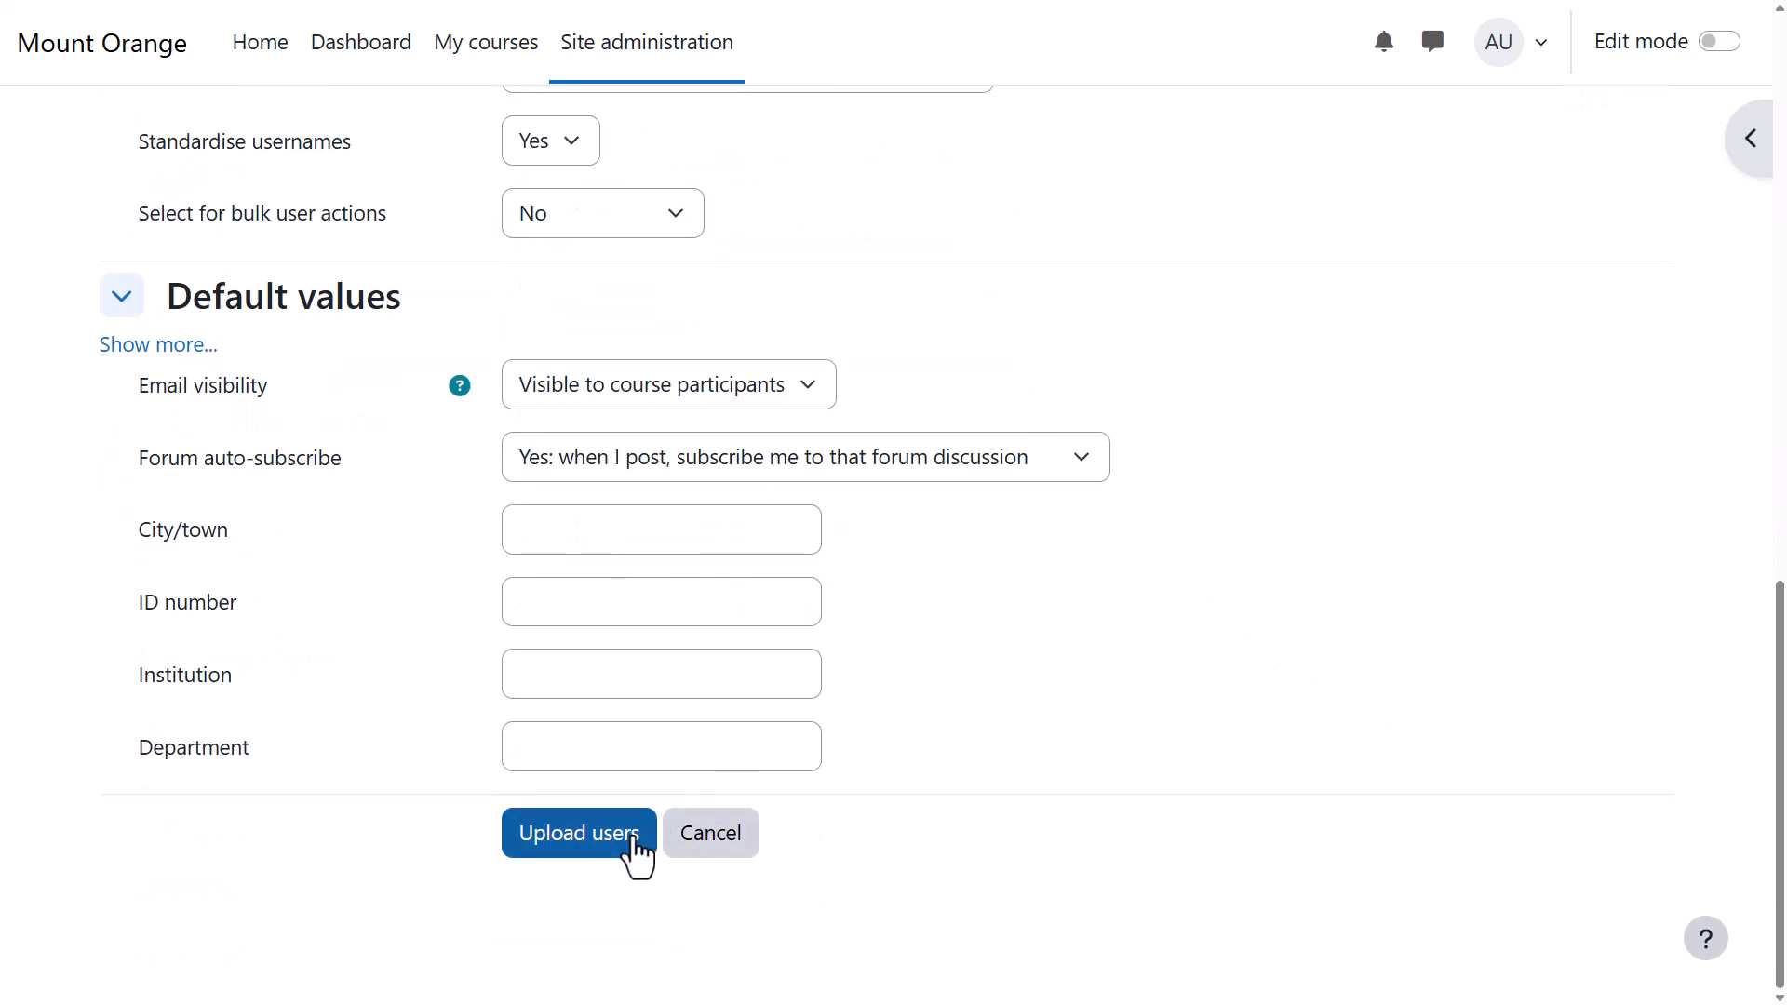
click(578, 833)
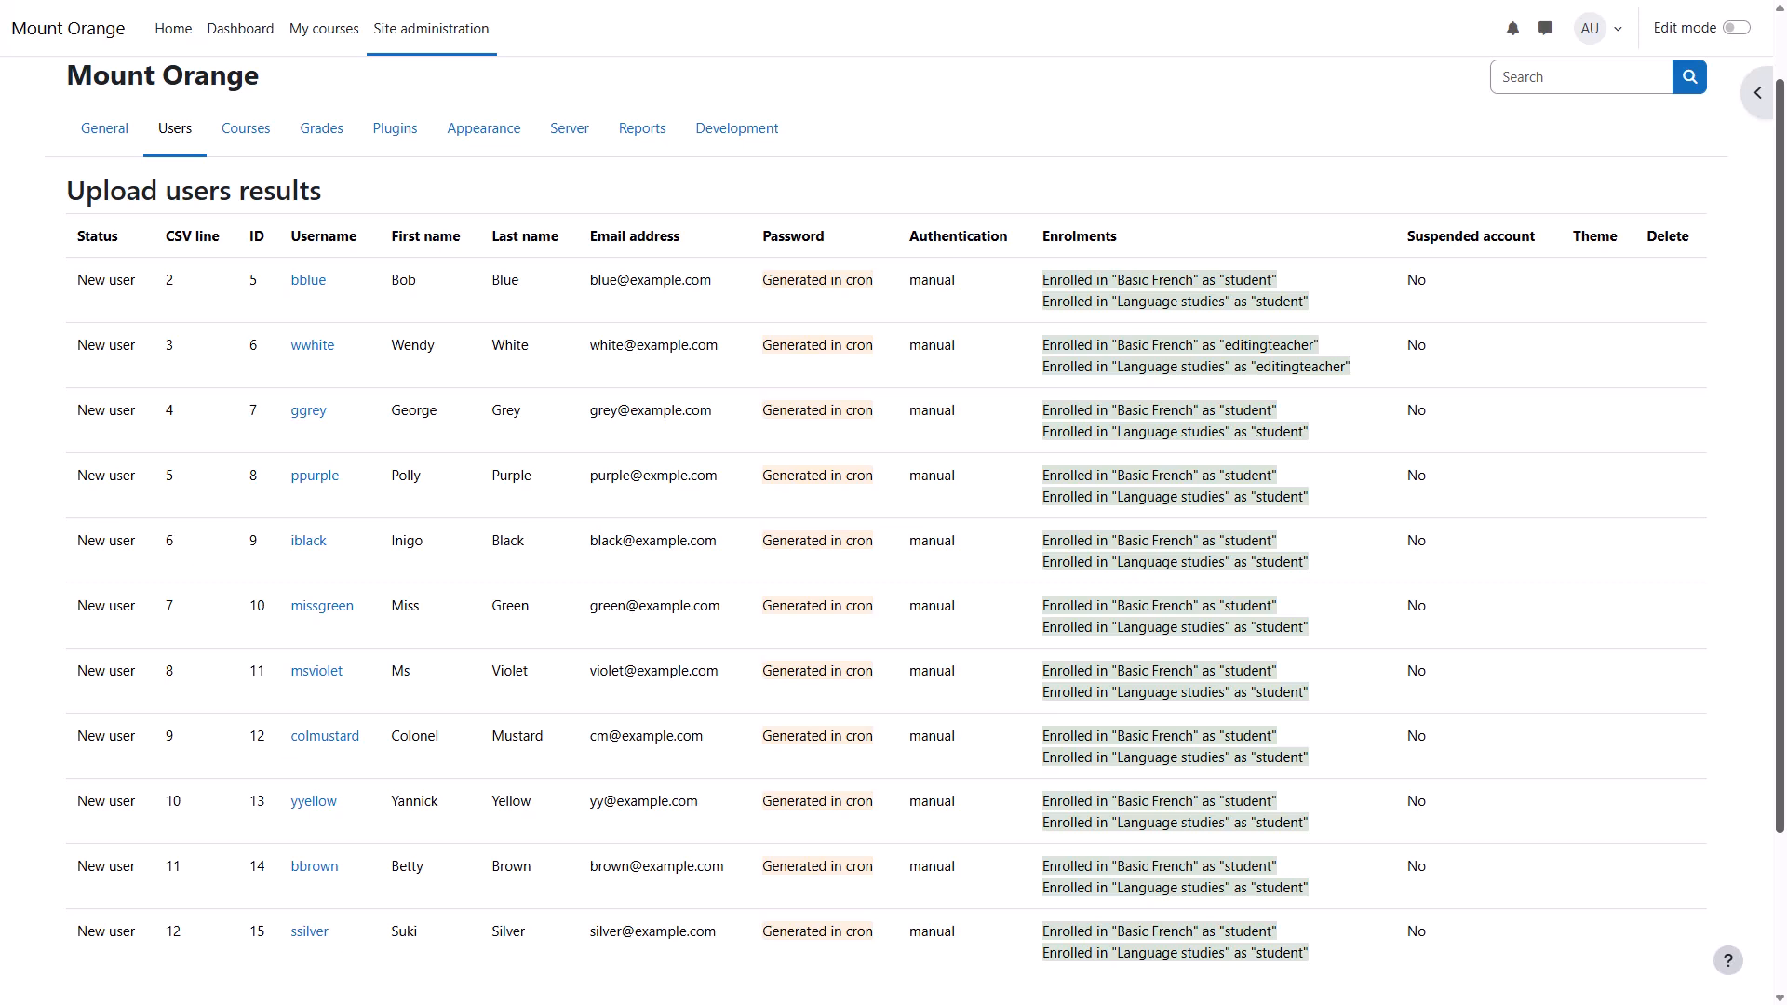